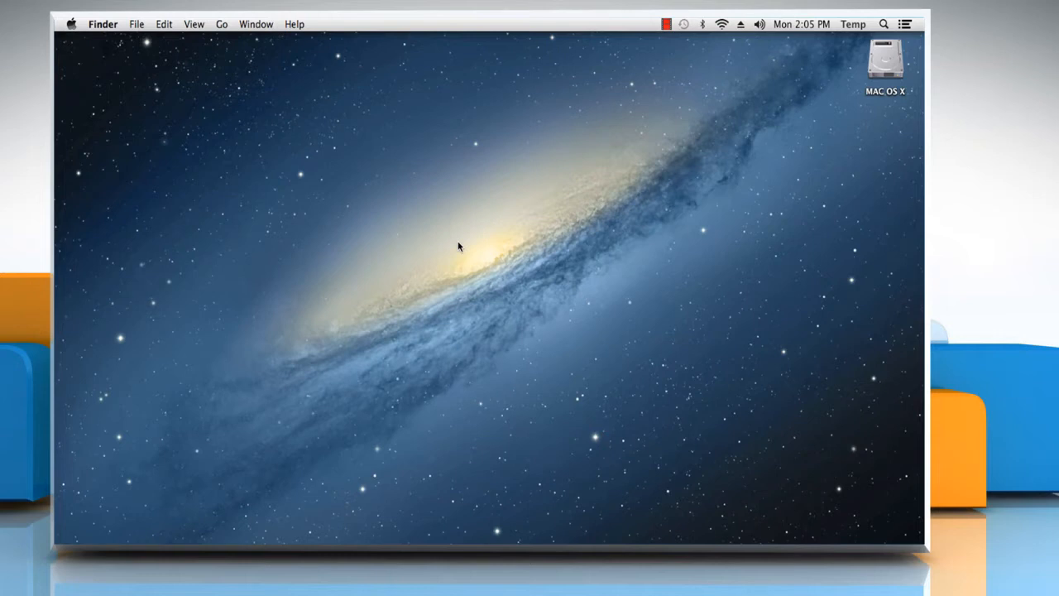
mouse_move(452, 231)
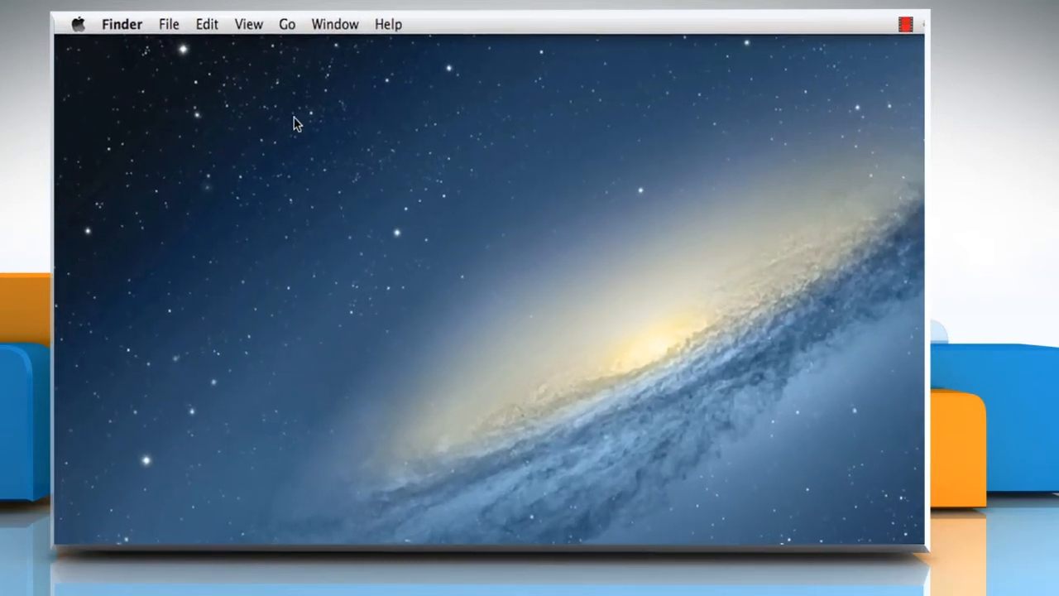
- Open the Applications folder in Finder from the Go menu
left_click(286, 23)
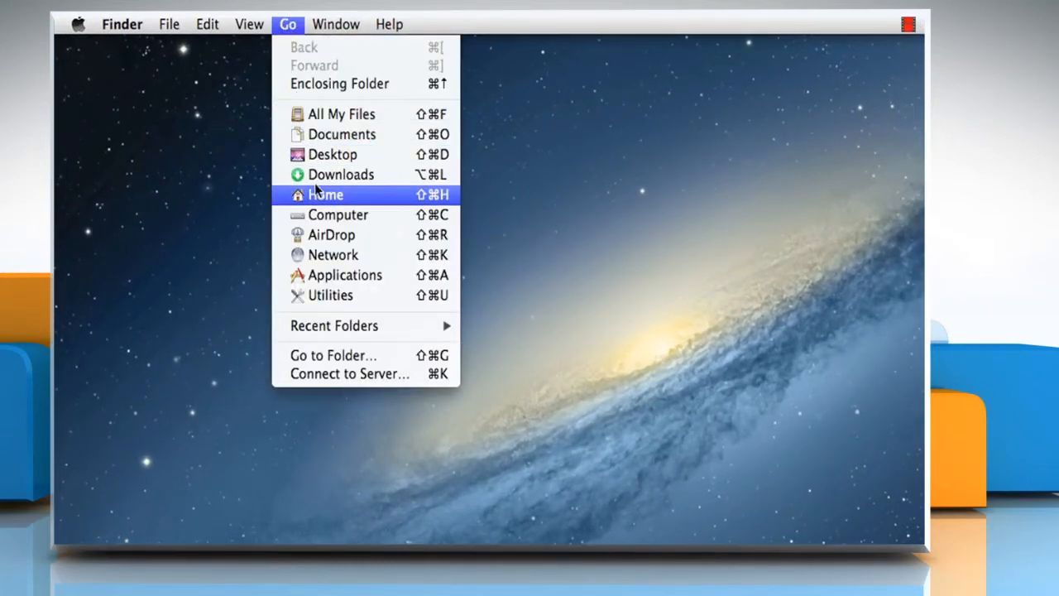
left_click(344, 275)
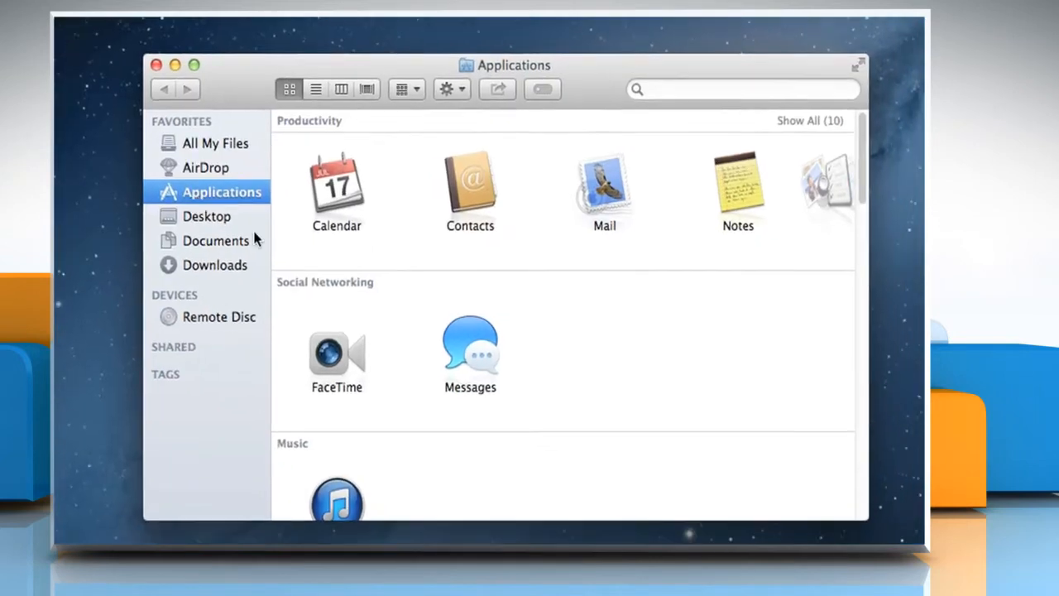
- Launch Mail from Applications, reposition its inbox window, and open the Mail menu
double_click(604, 182)
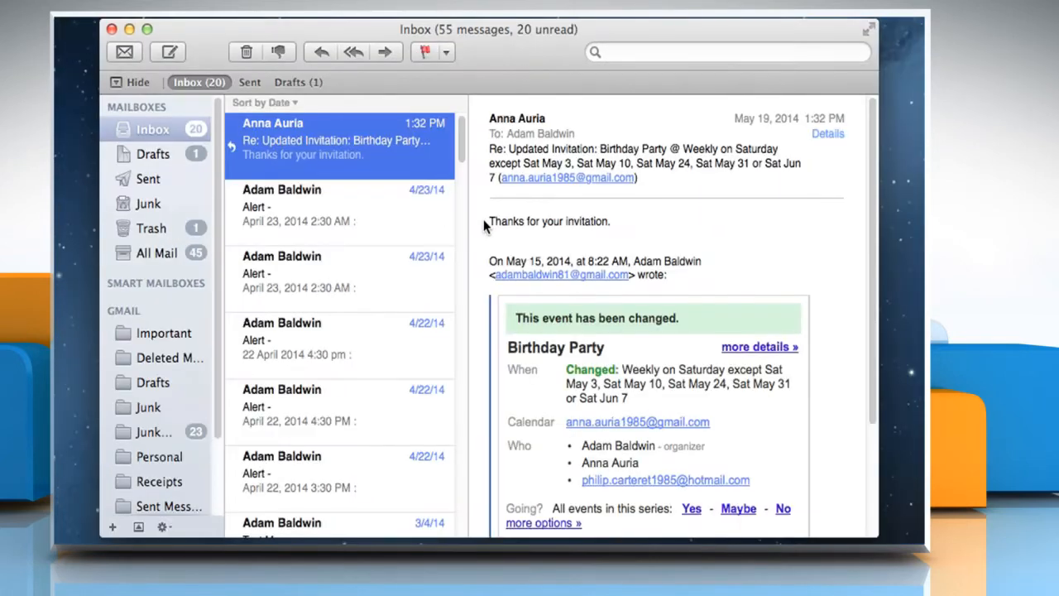
left_click_drag(488, 29, 629, 134)
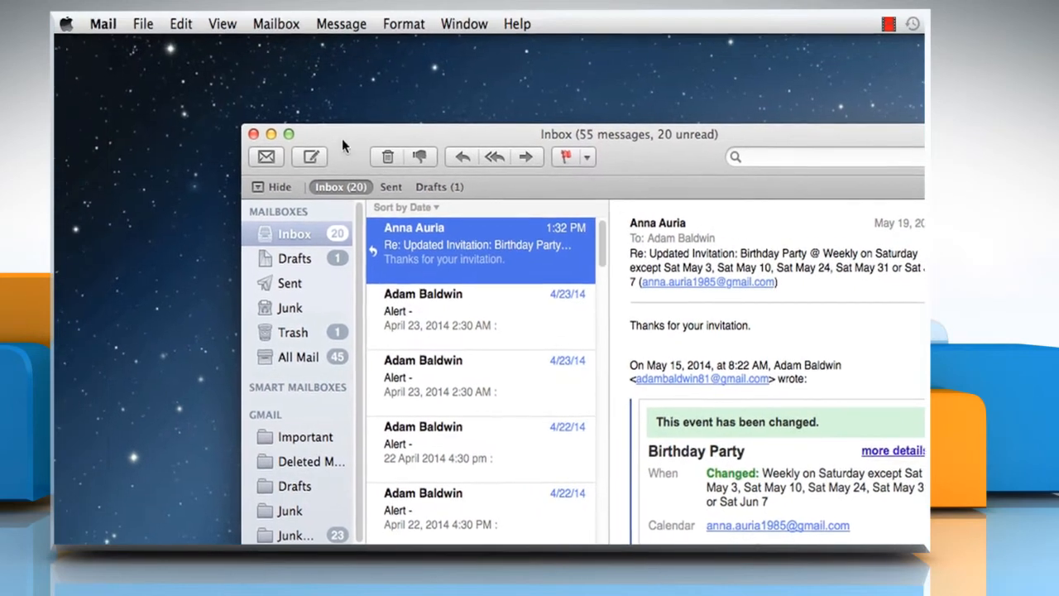
left_click(103, 23)
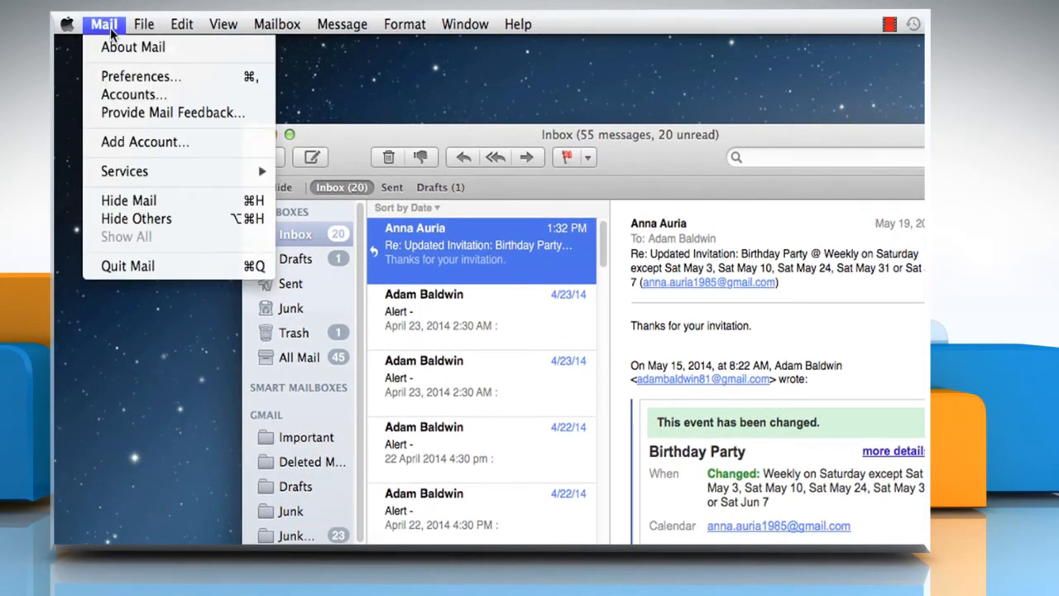
mouse_move(140, 76)
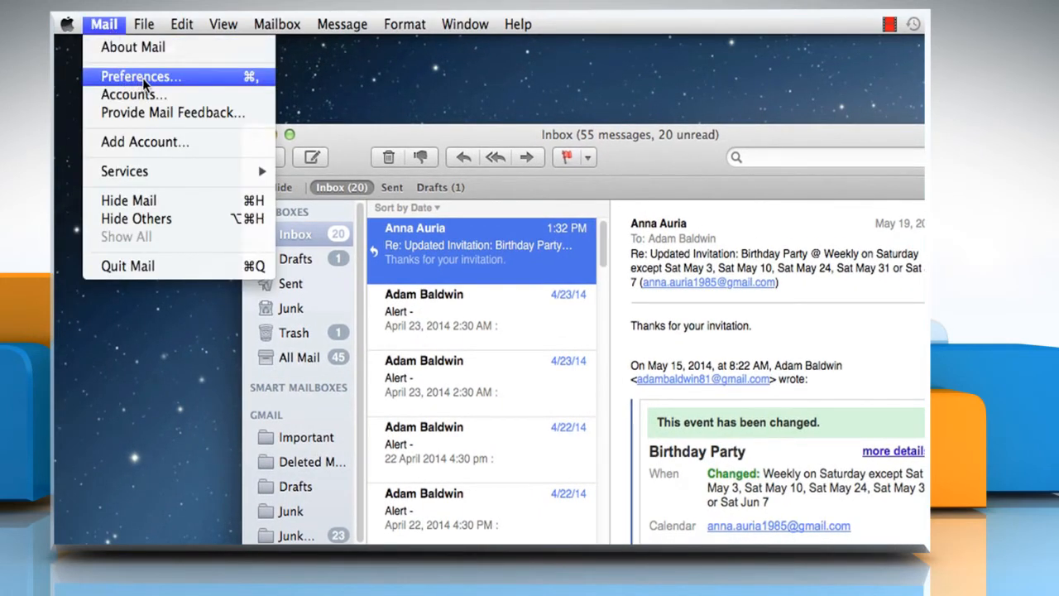
- In Viewing preferences, enable 'Highlight messages with color when not grouped' in green
left_click(140, 76)
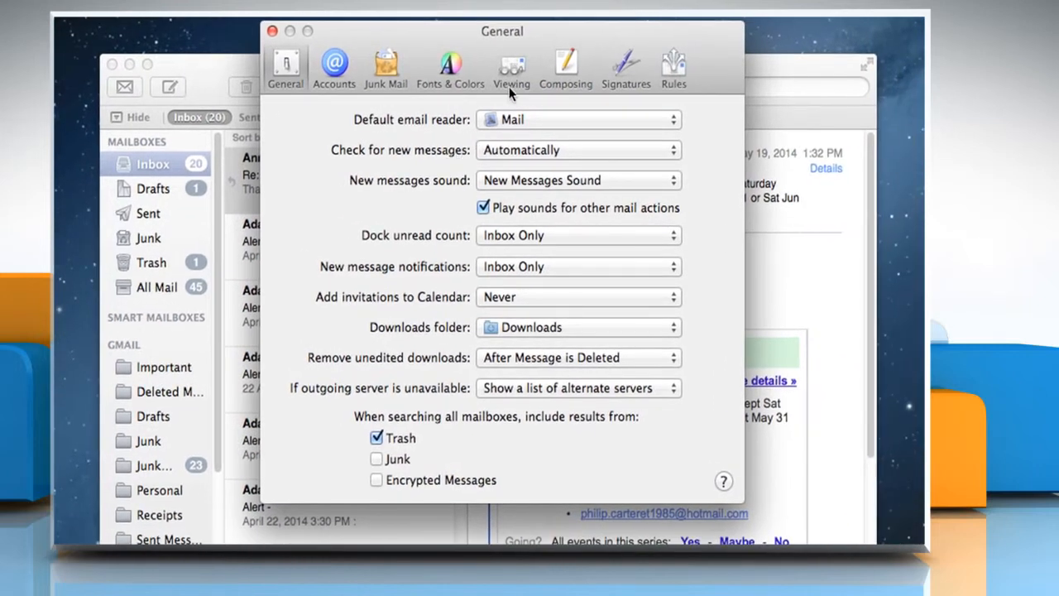
left_click(511, 66)
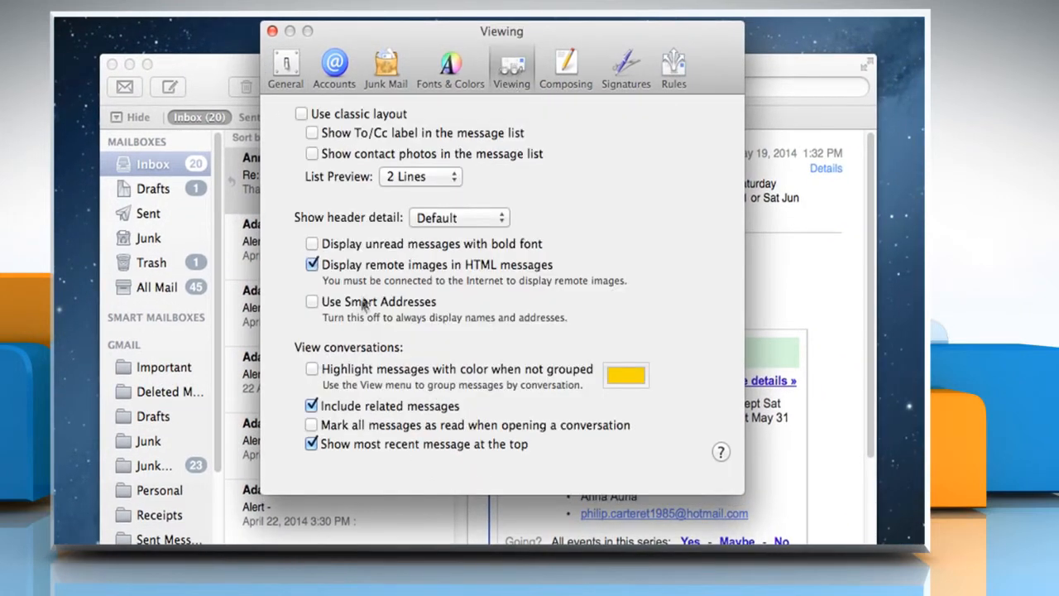
mouse_move(313, 366)
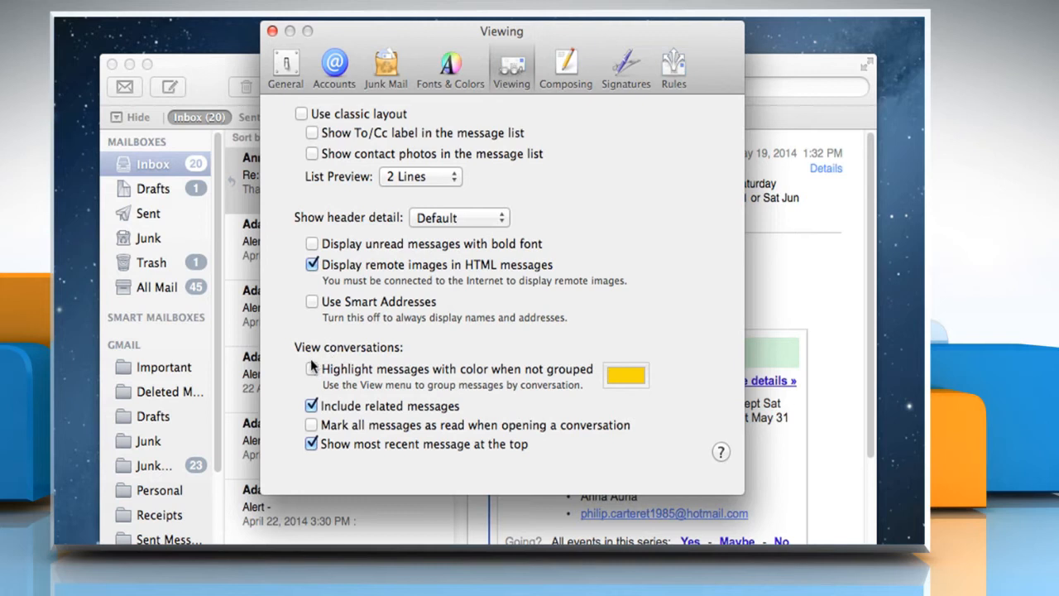
left_click(312, 368)
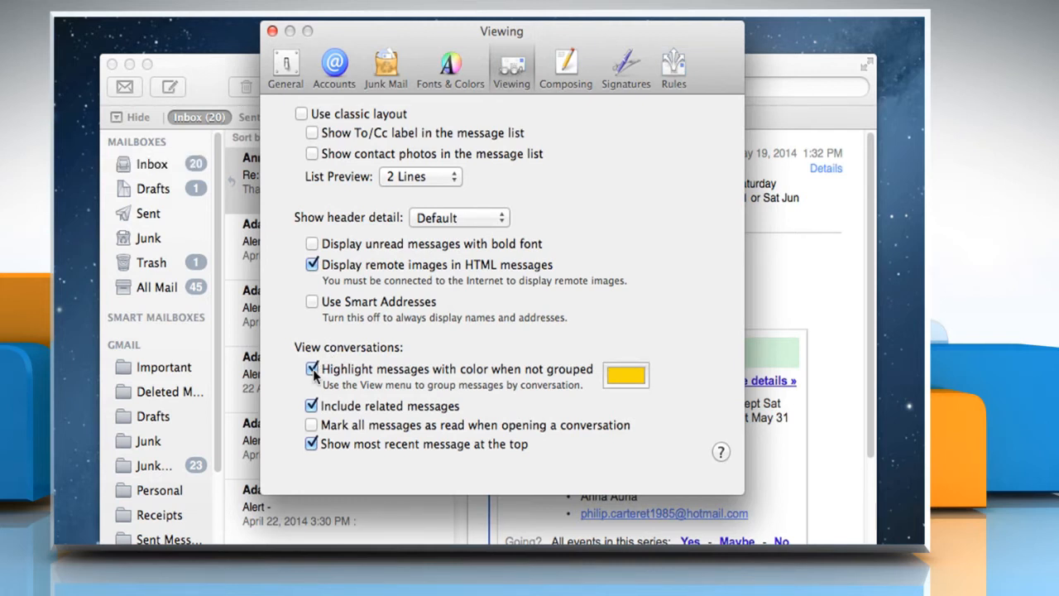
mouse_move(625, 376)
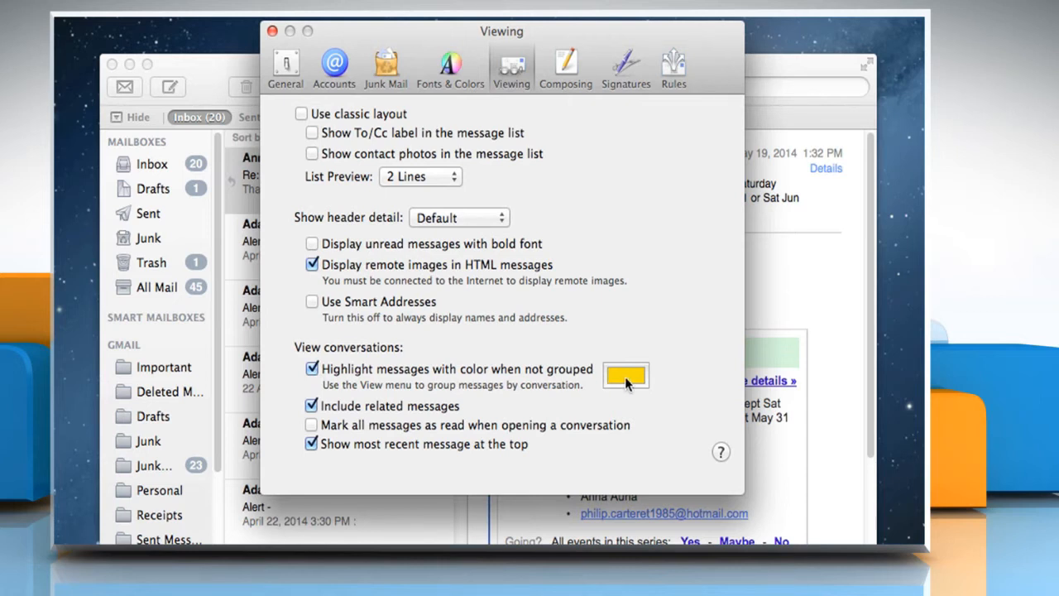
left_click(624, 375)
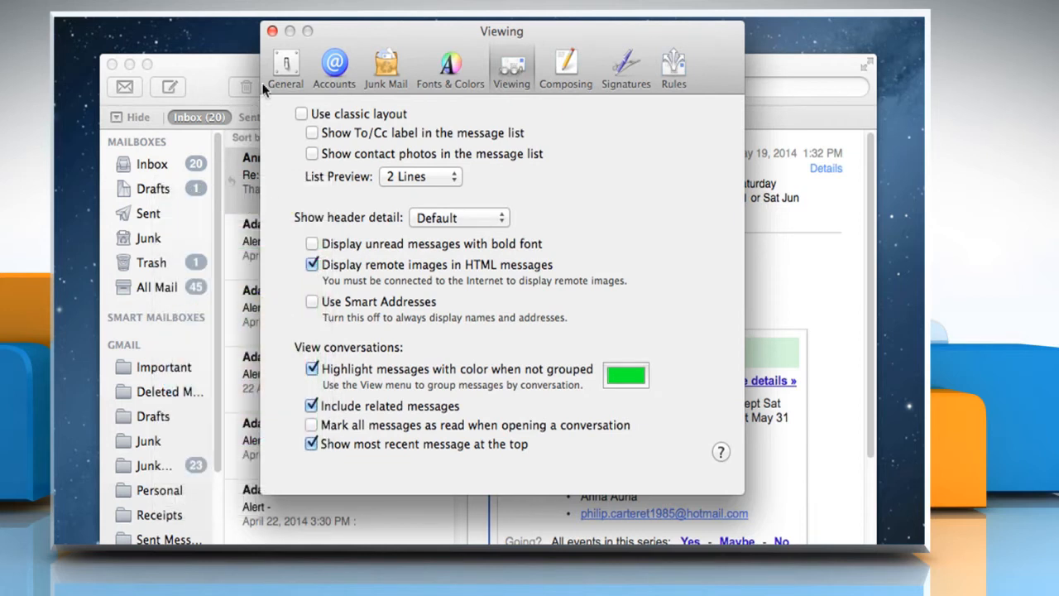
- Close Preferences and select the 22 April Alert message to see green highlights
left_click(272, 31)
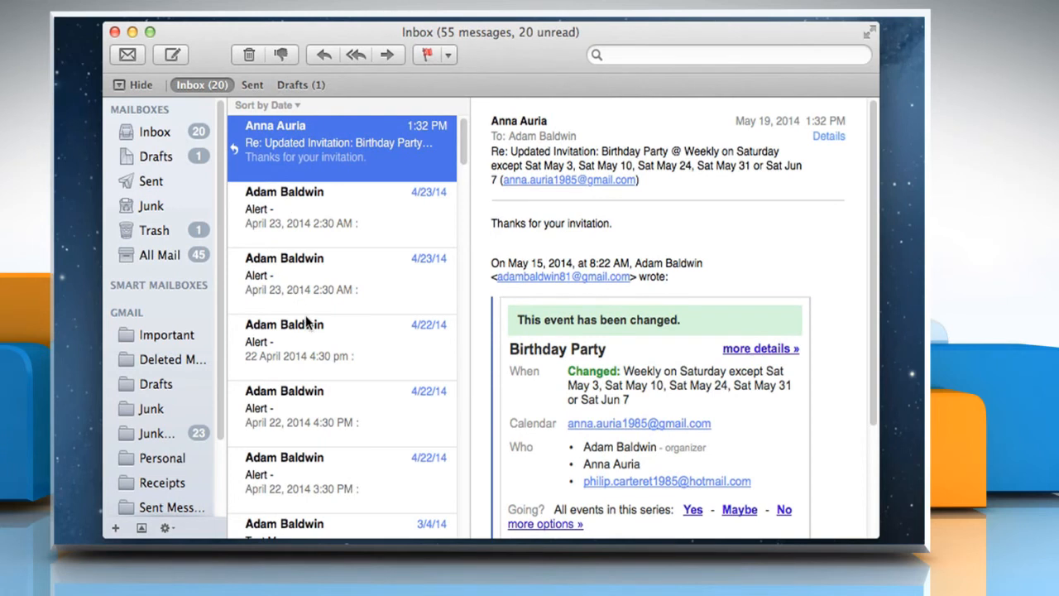
left_click(339, 340)
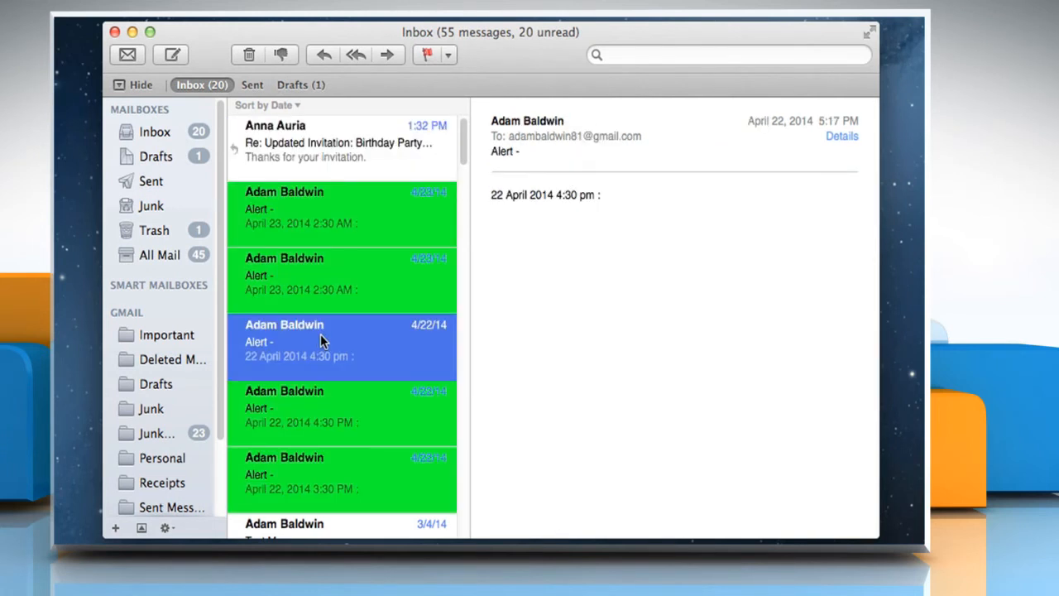